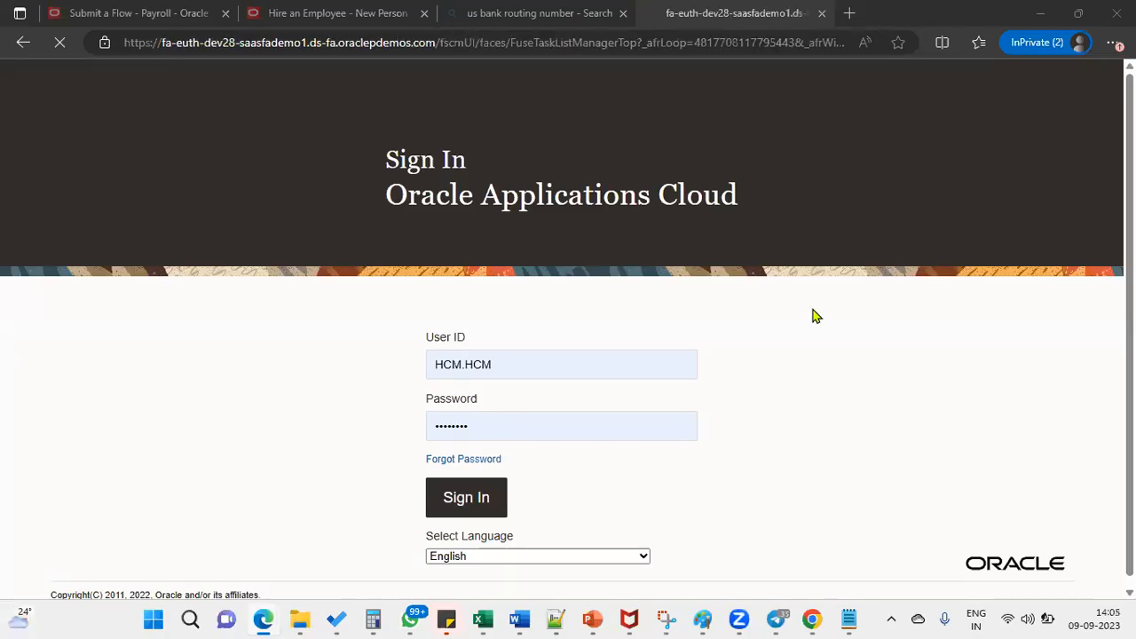
Sign in with the pre-filled credentials to reach Setup: Compensation Management.
{"action": "left_click", "coordinate": [465, 497]}
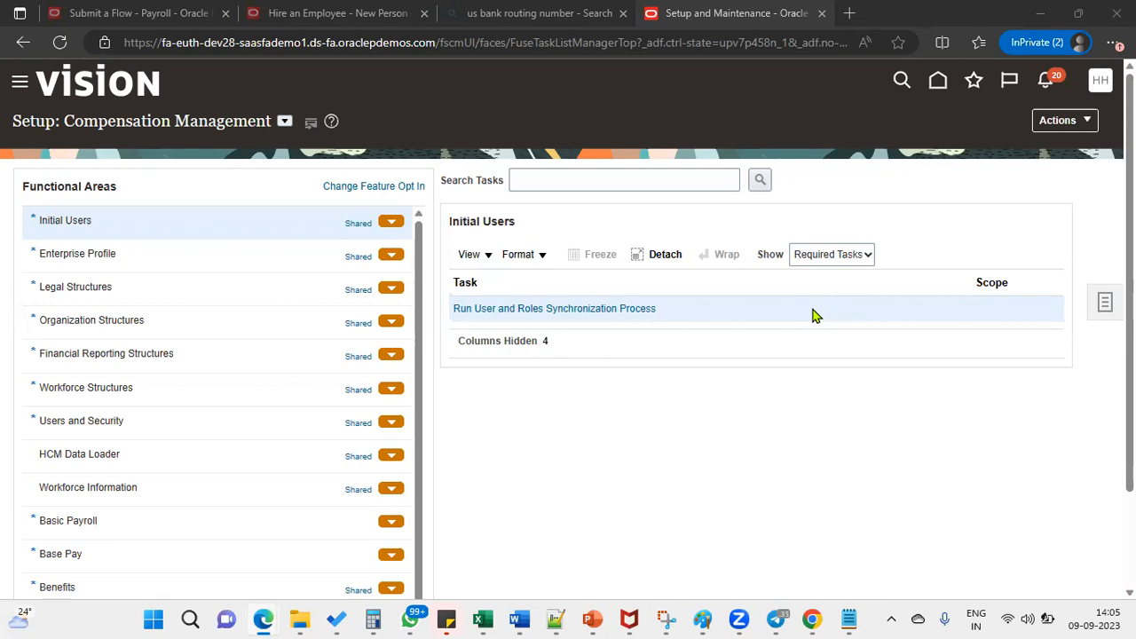
{"action": "mouse_move", "coordinate": [292, 140]}
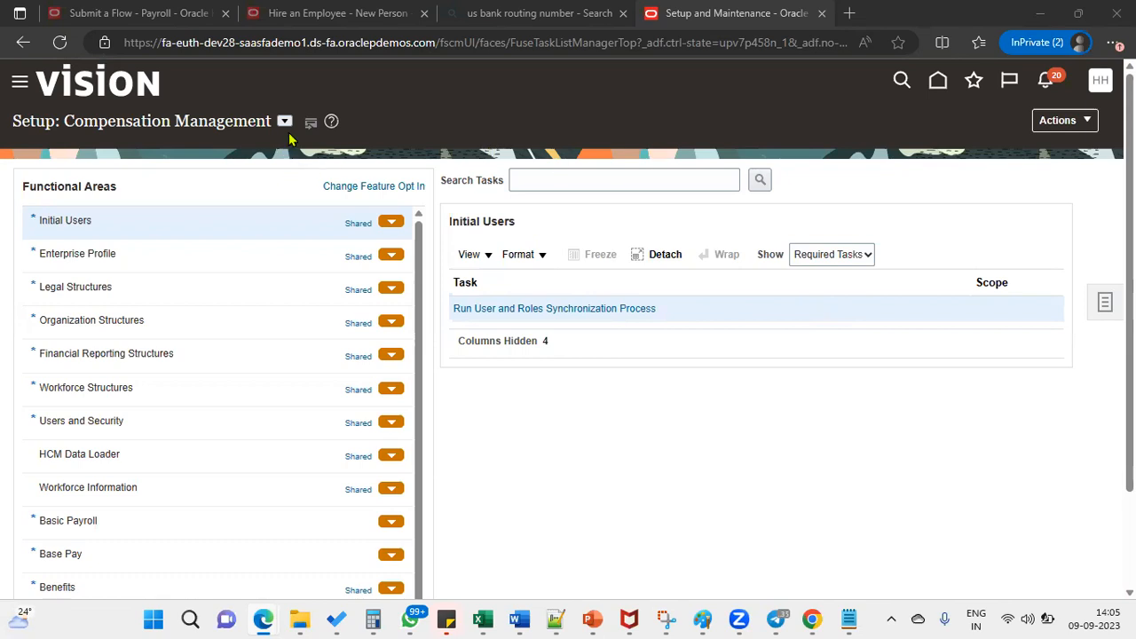
Search the setup tasks for 'Approval' to list Manage Approval Transactions.
{"action": "left_click", "coordinate": [284, 120]}
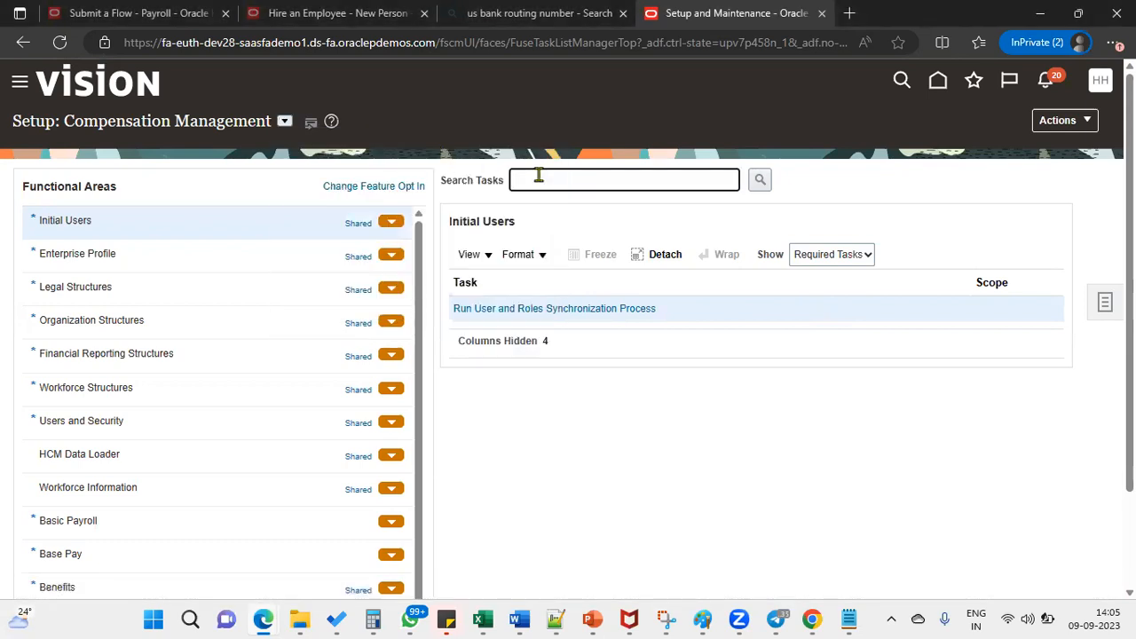
{"action": "type", "text": "Approval"}
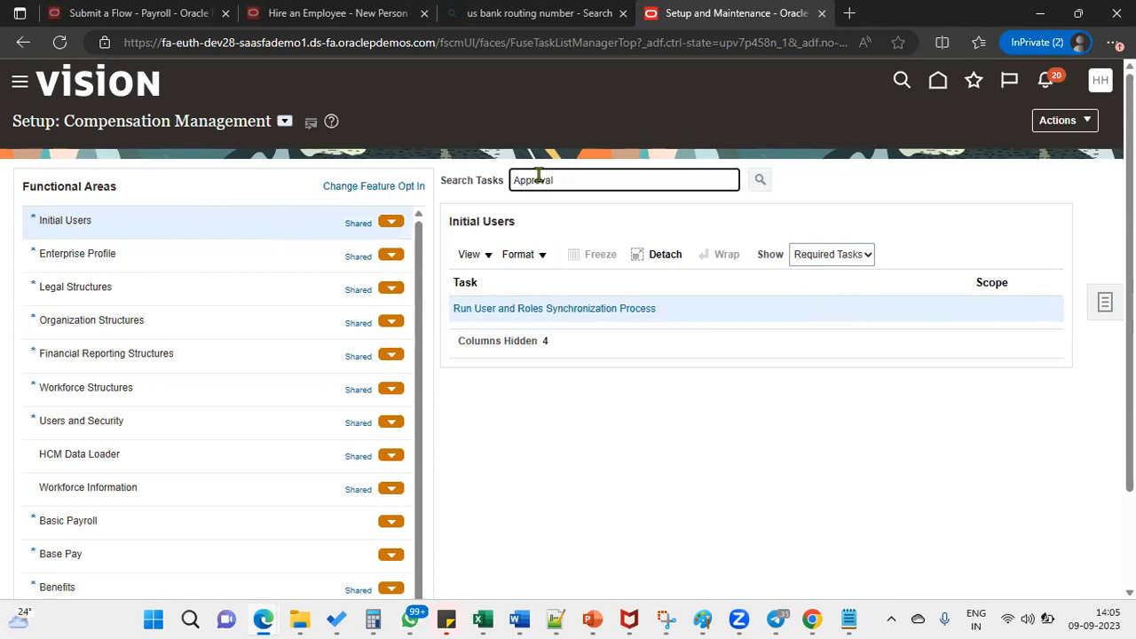
{"action": "left_click", "coordinate": [759, 180]}
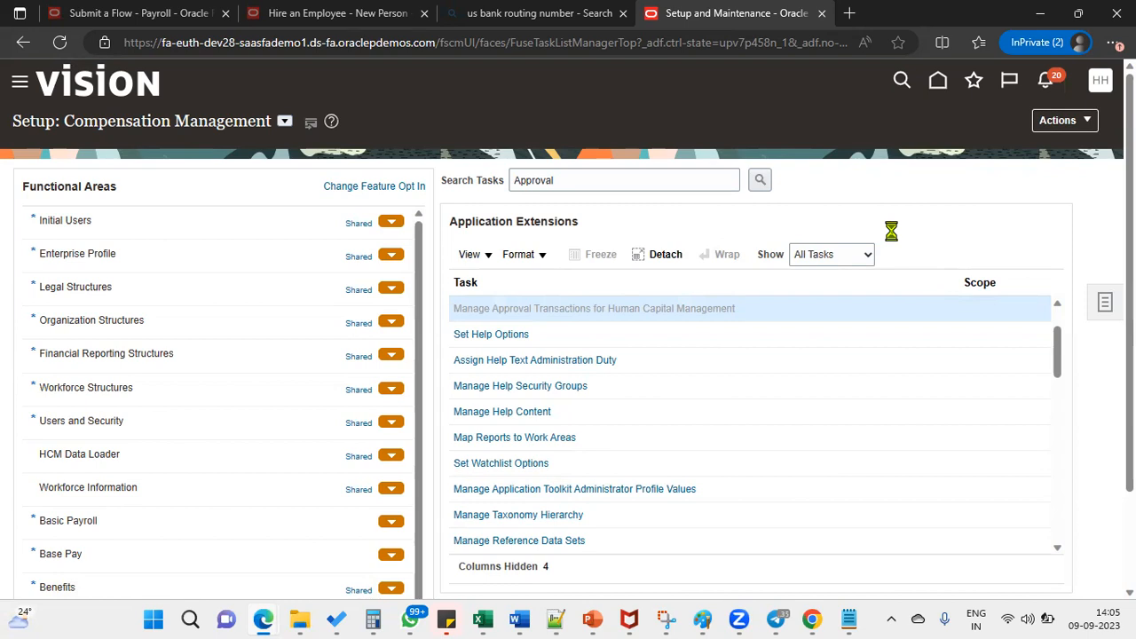
Launch Manage Approval Transactions and dismiss the ORA-00936 error, leaving the Failed filter applied.
{"action": "left_click", "coordinate": [593, 309]}
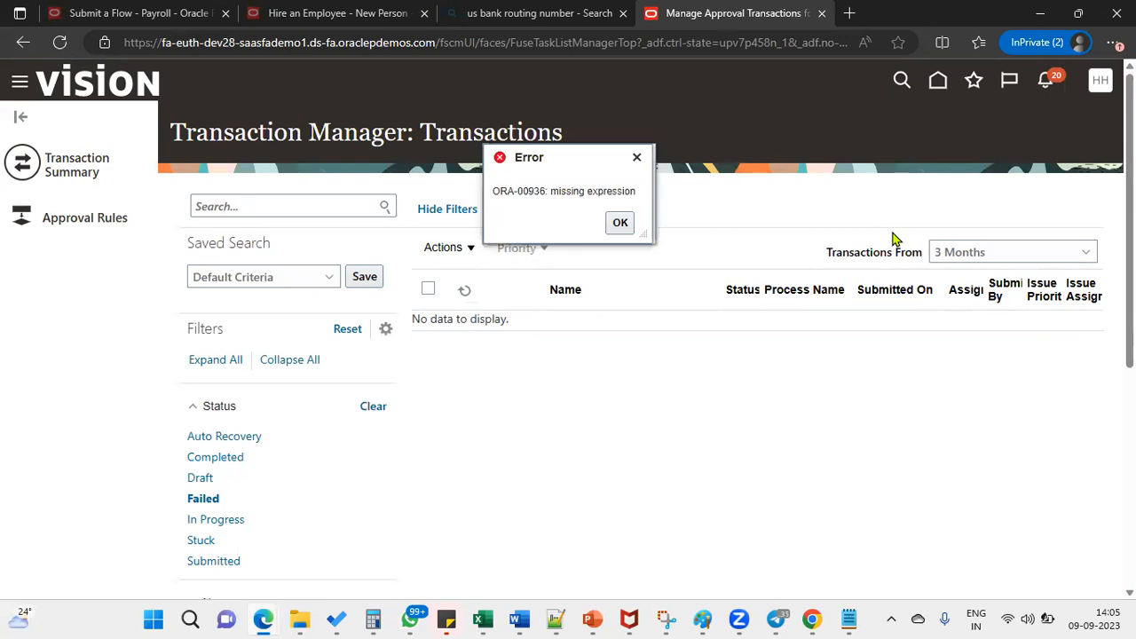
{"action": "left_click", "coordinate": [619, 222]}
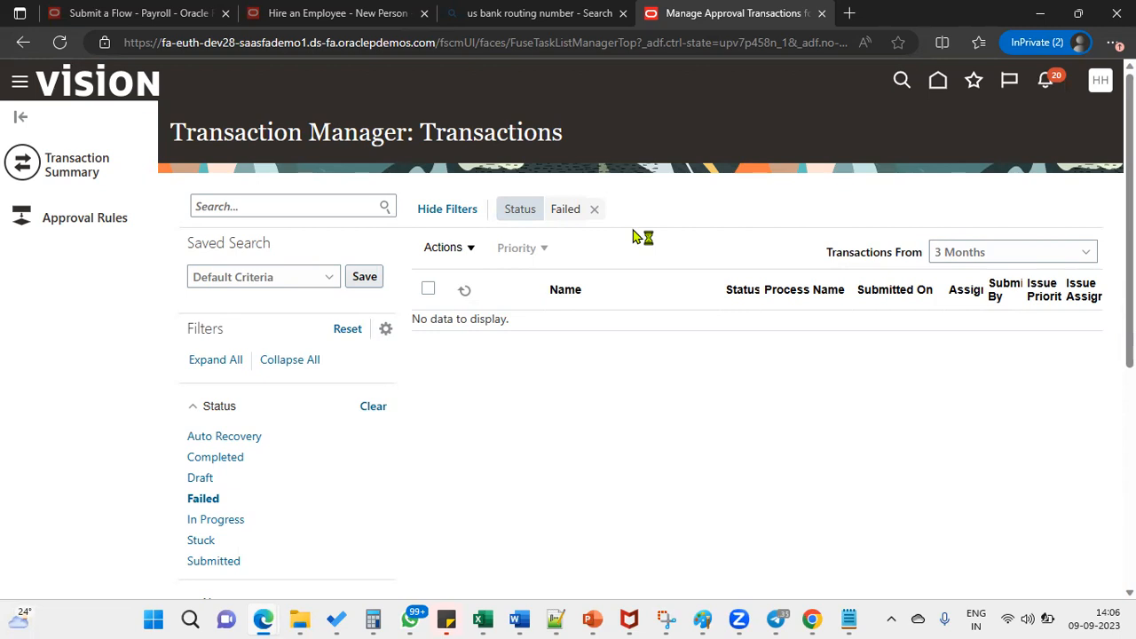
{"action": "mouse_move", "coordinate": [636, 234]}
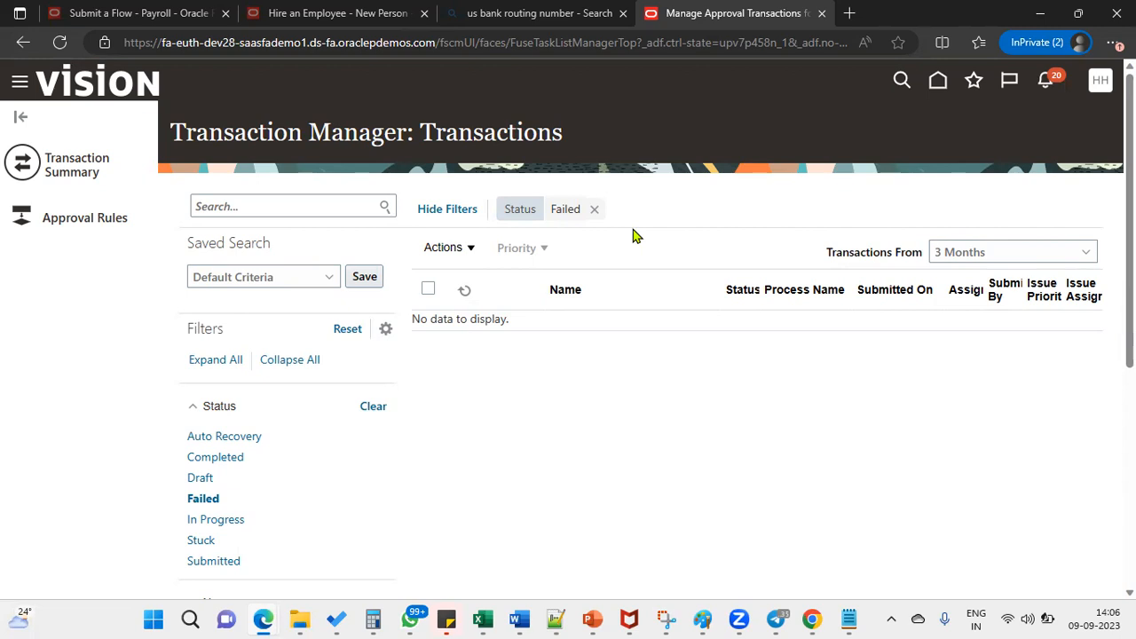